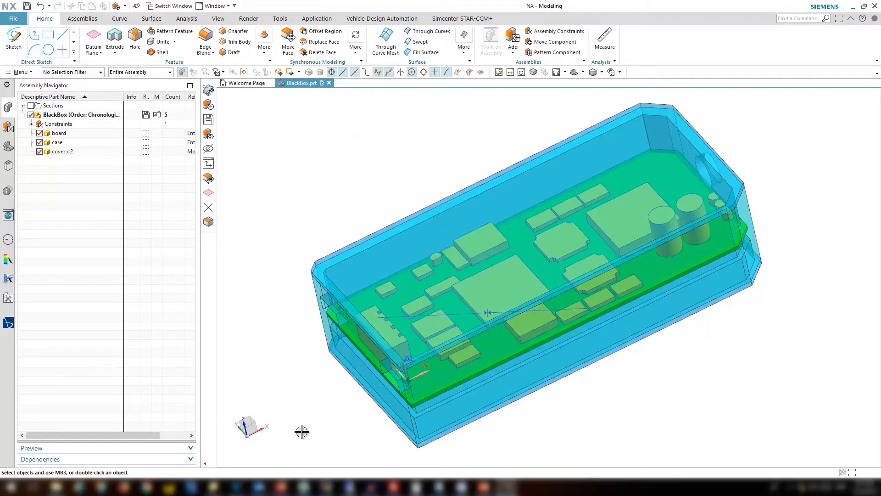
# - Create a new component named Air_C and make it the work part
pyautogui.click(82, 18)
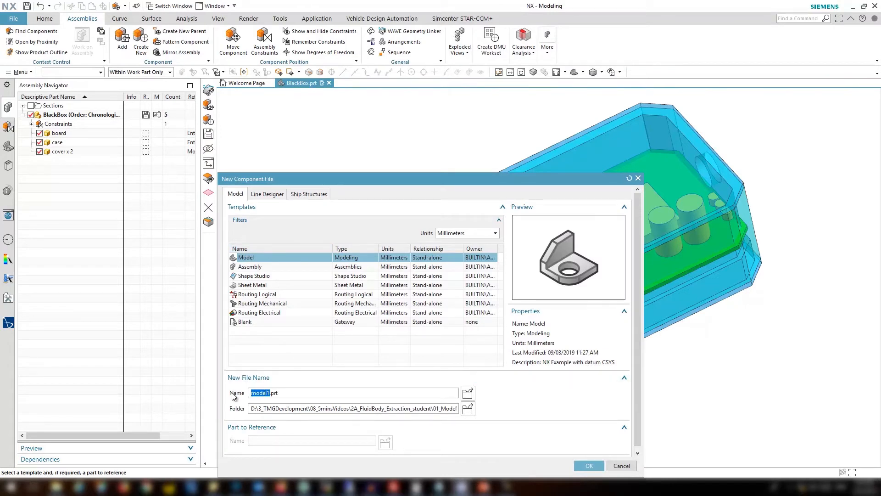
pyautogui.write('Air_C.prt')
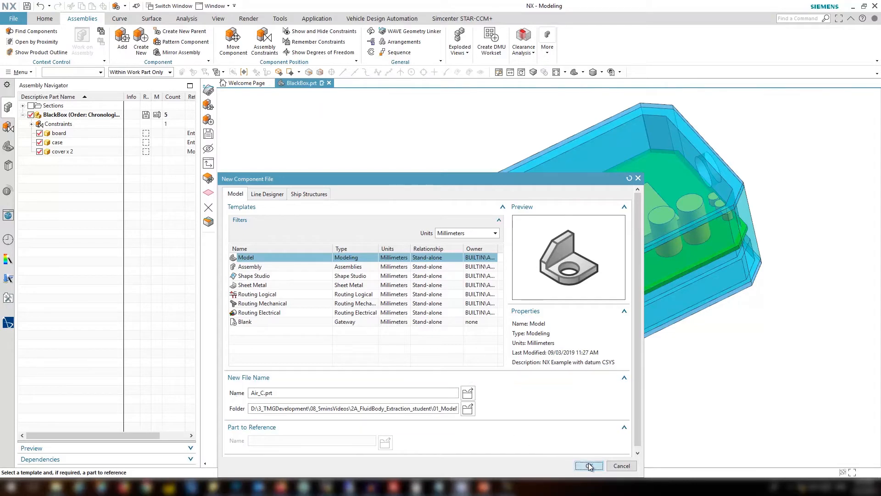
pyautogui.click(588, 465)
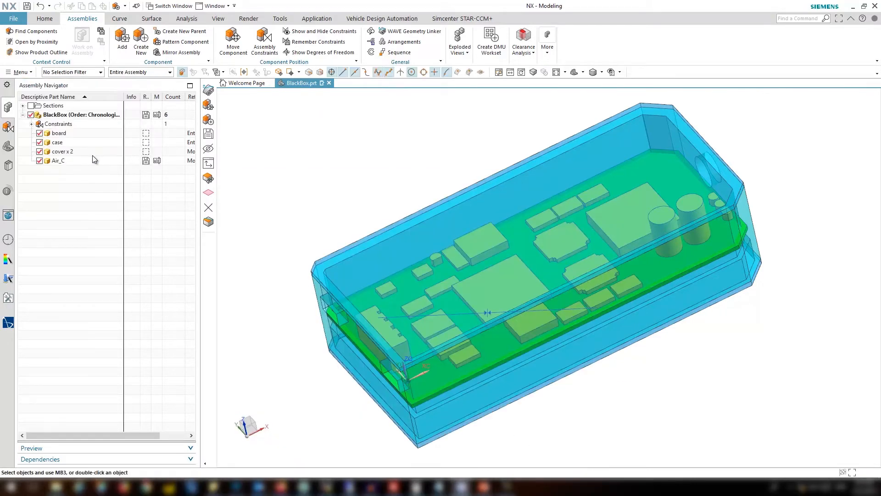
pyautogui.doubleClick(58, 159)
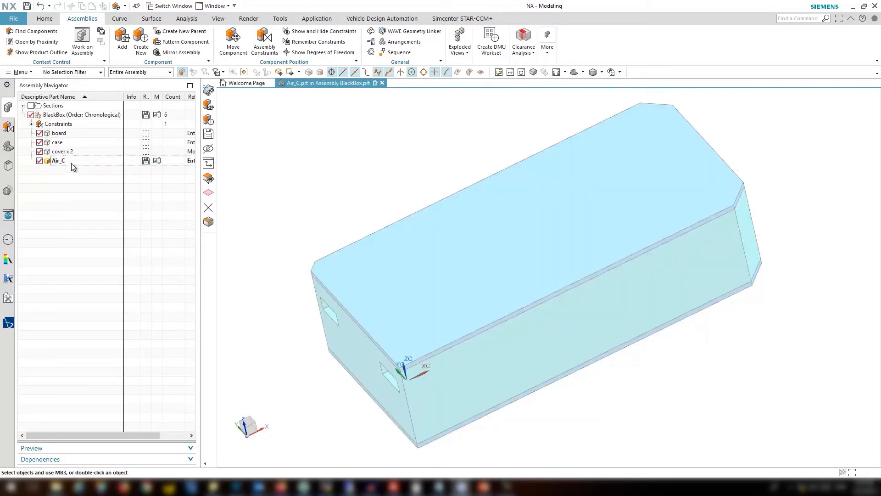
pyautogui.moveTo(8, 150)
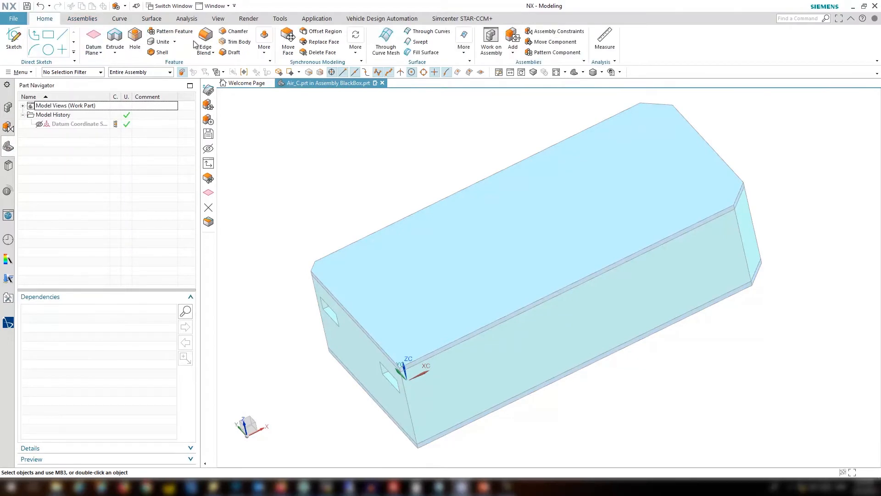
pyautogui.click(264, 39)
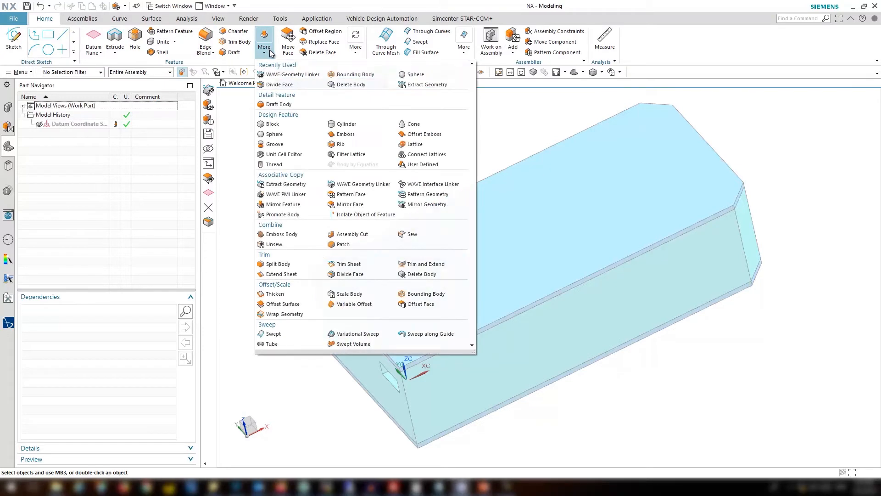
pyautogui.moveTo(361, 184)
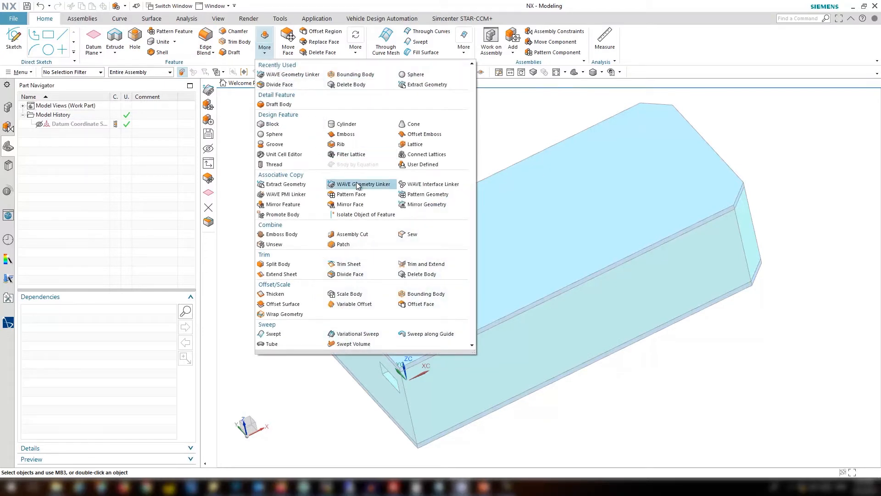
# - WAVE-link all the assembly's bodies into Air_C as four linked bodies
pyautogui.click(361, 183)
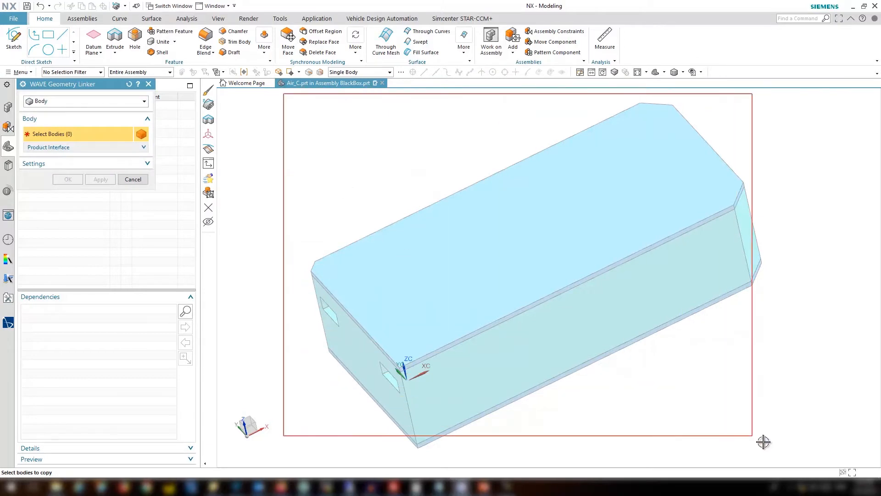
pyautogui.click(67, 179)
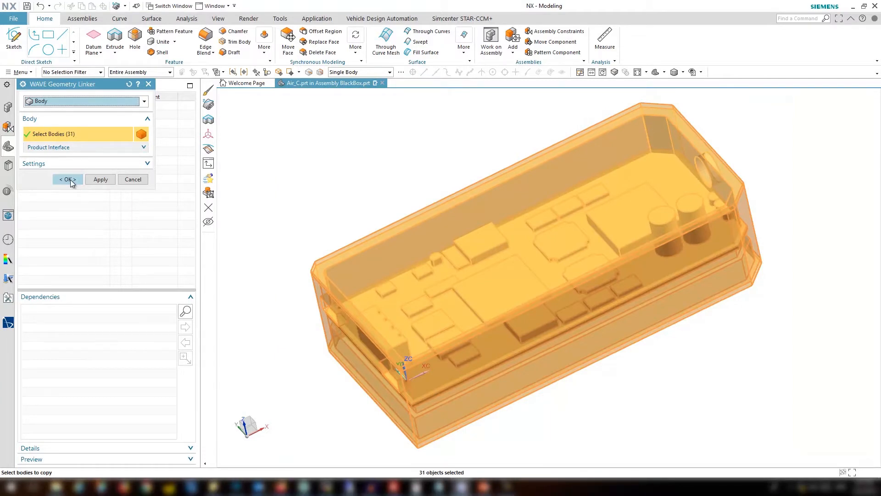
pyautogui.click(66, 179)
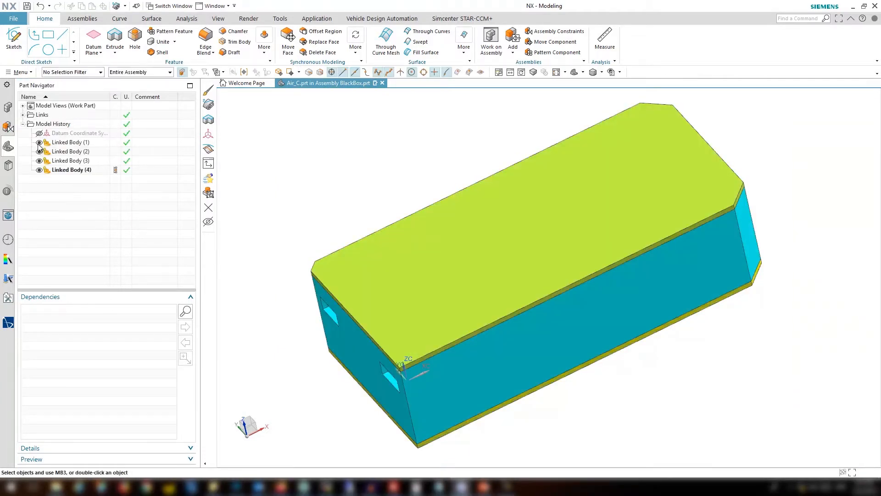
# - Set Linked Body (2)-(4) to translucency 71 so the board shows through
pyautogui.click(8, 107)
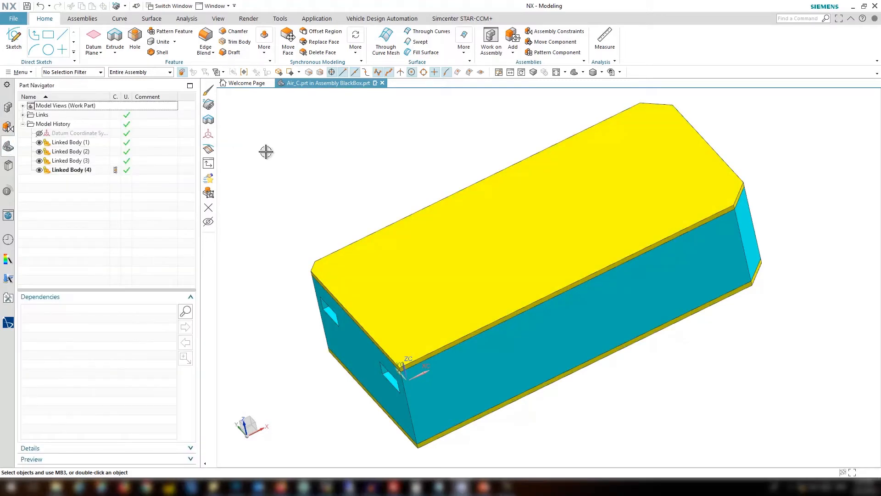
pyautogui.click(70, 151)
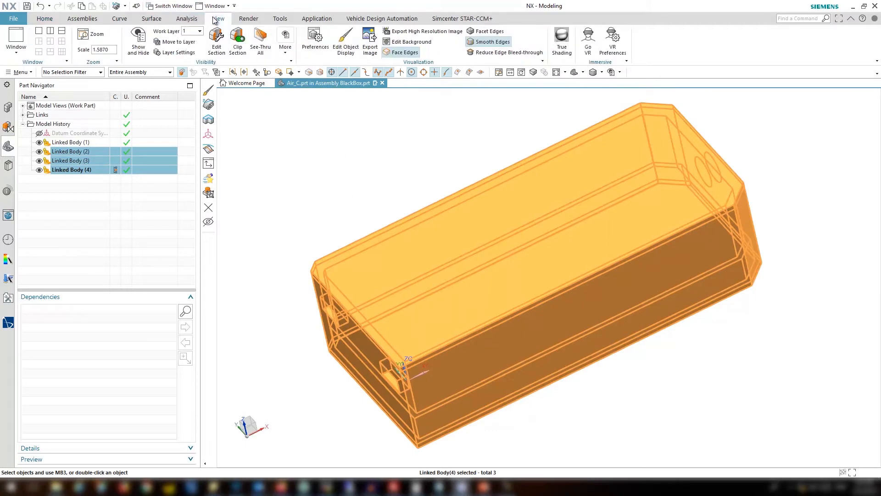
pyautogui.click(345, 41)
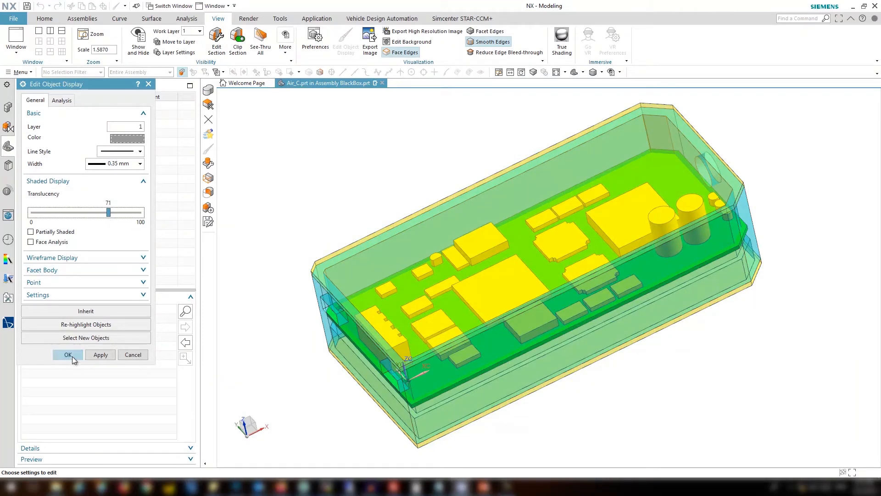
pyautogui.click(67, 354)
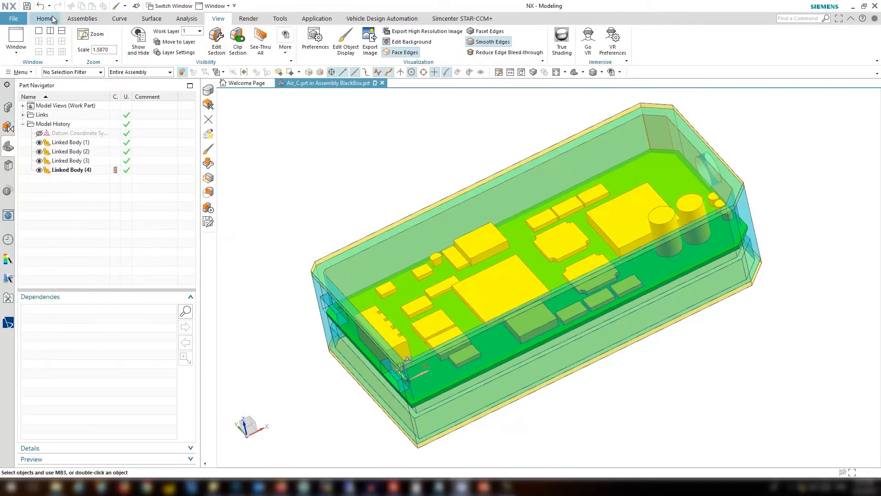
# - Unite the enclosure body with two tool bodies into one solid
pyautogui.click(44, 19)
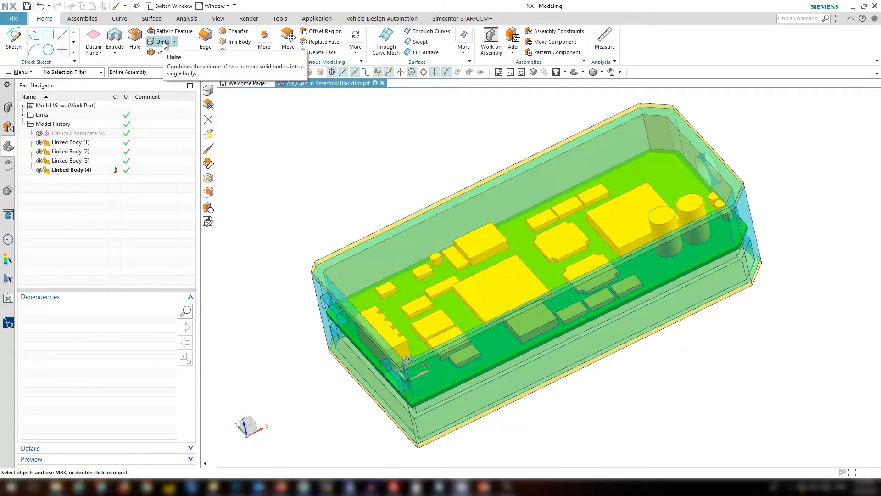
pyautogui.click(162, 42)
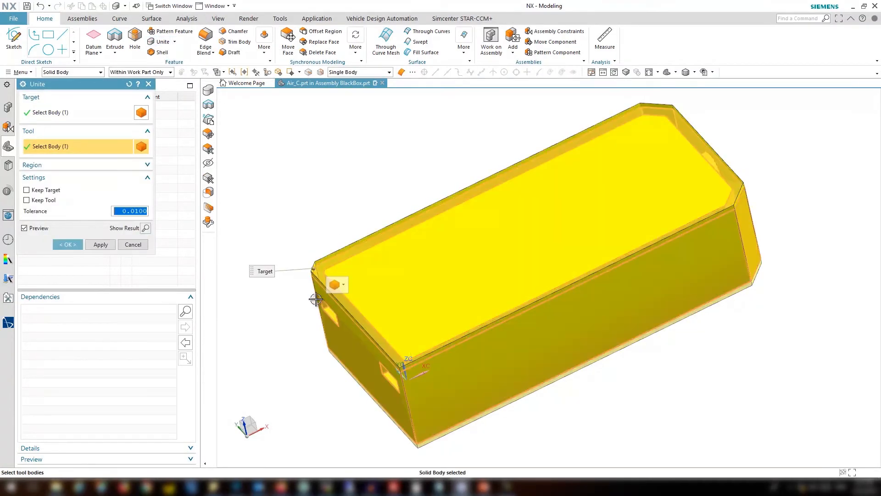
pyautogui.click(317, 299)
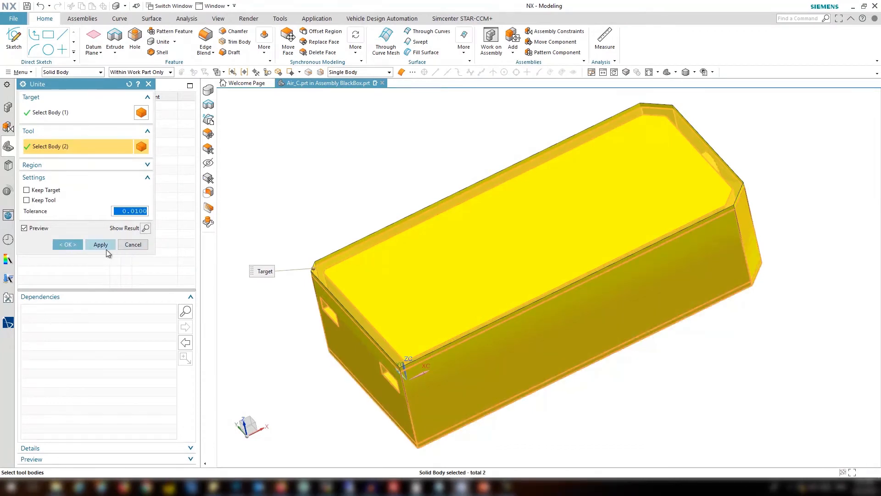
pyautogui.moveTo(91, 238)
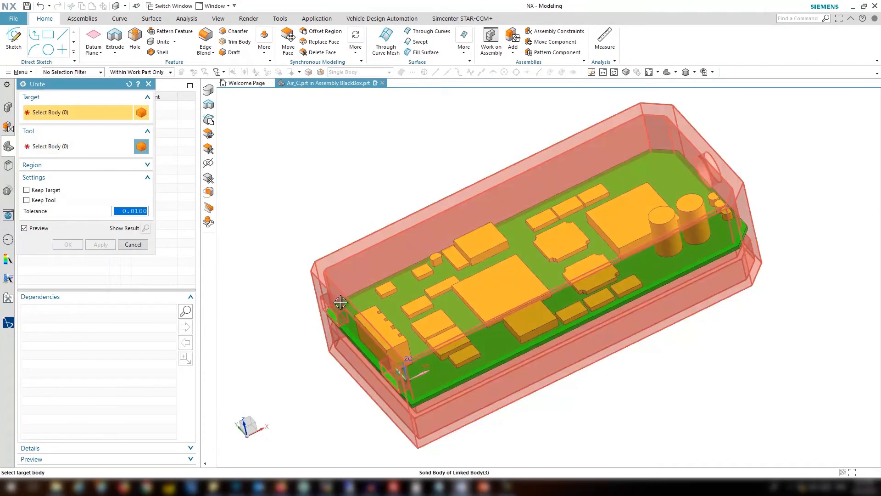
pyautogui.moveTo(350, 332)
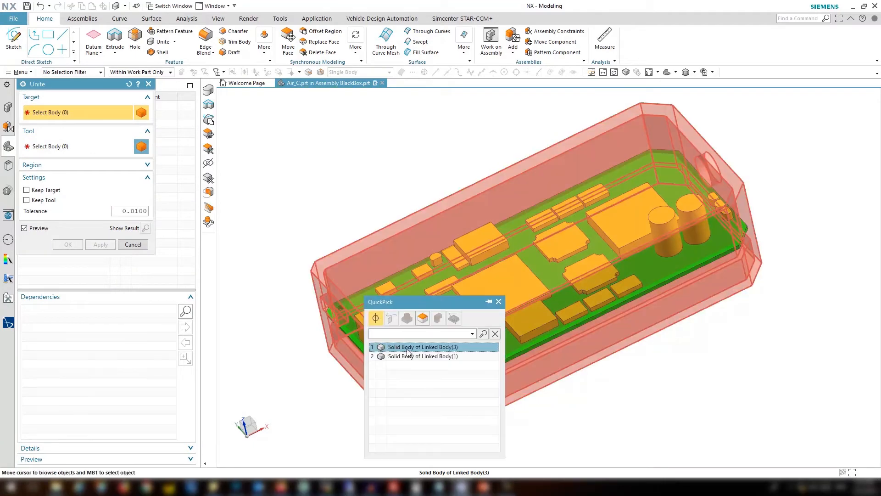
# - Unite the remaining bodies using Linked Body(3)'s solid as target
pyautogui.click(423, 347)
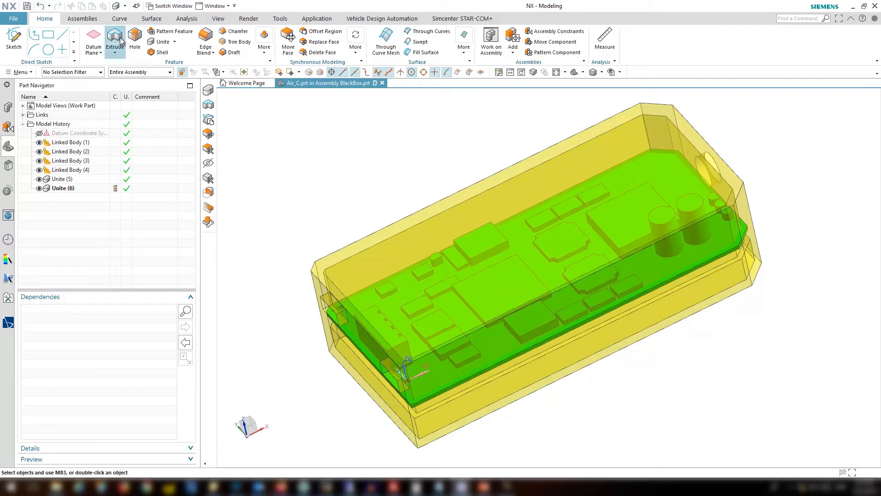
# - Extrude the face boundaries symmetrically until the selected face, forming an enveloping block
pyautogui.click(115, 36)
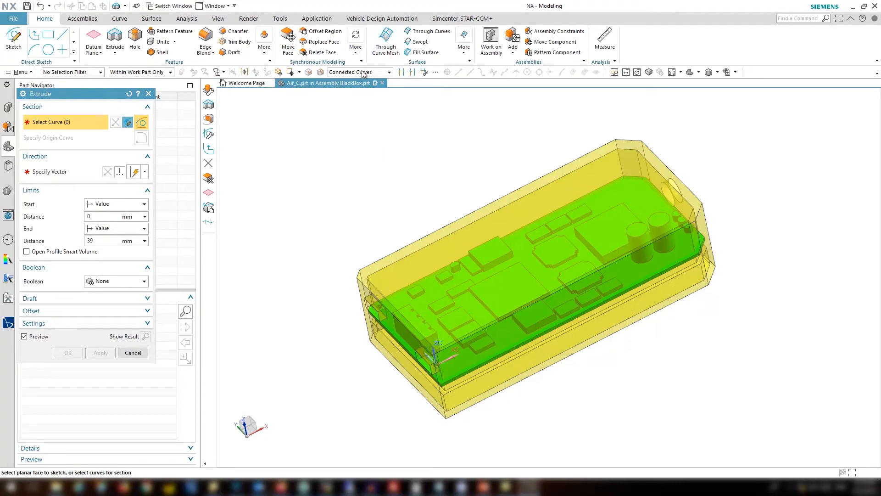
pyautogui.click(386, 72)
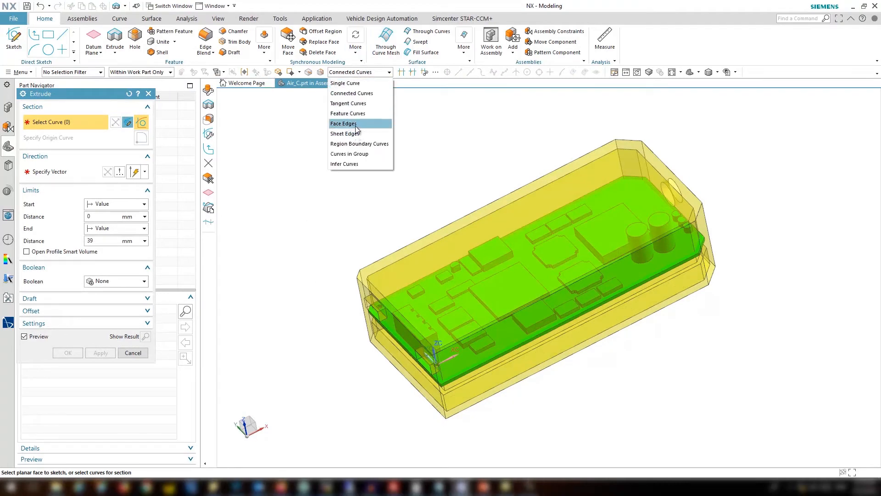
pyautogui.click(343, 123)
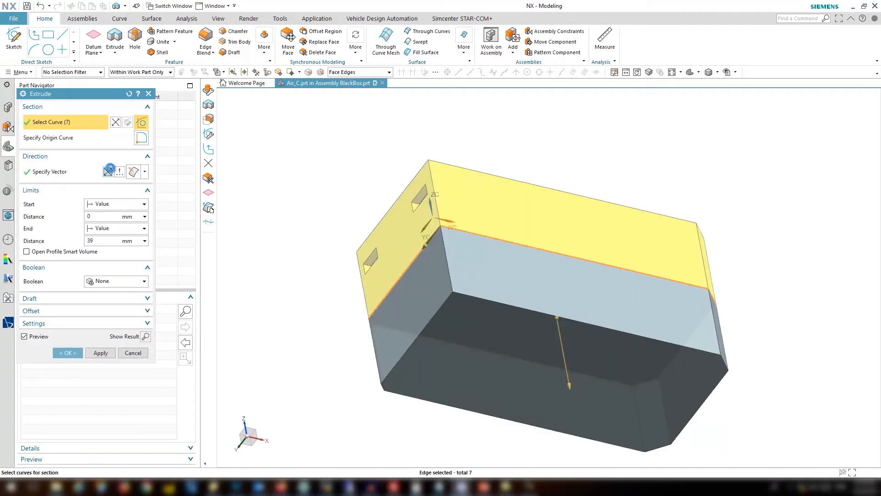
pyautogui.click(144, 228)
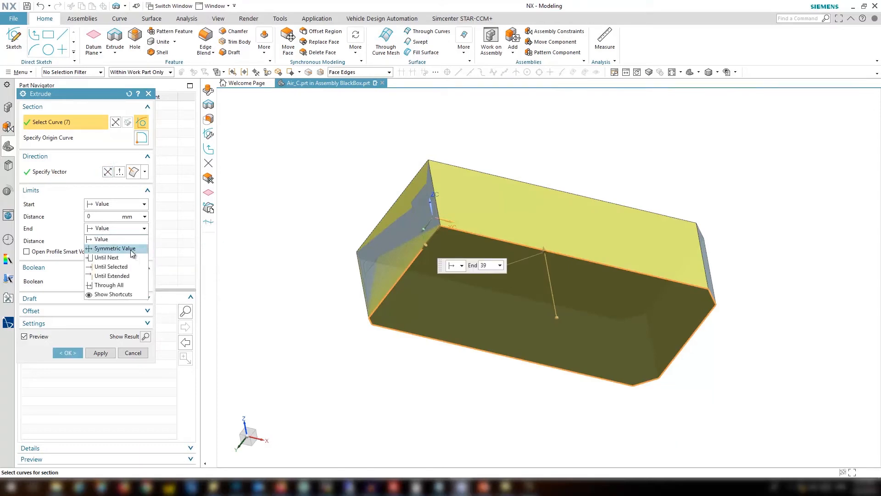
pyautogui.click(111, 267)
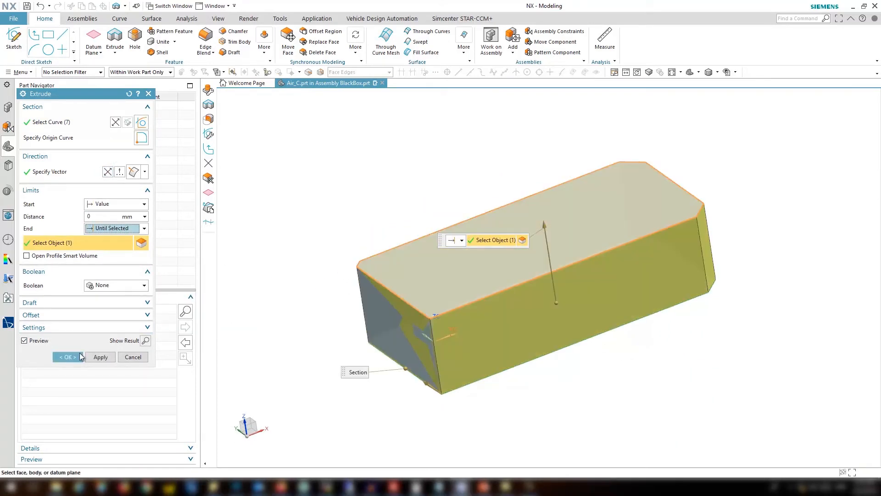
pyautogui.click(66, 357)
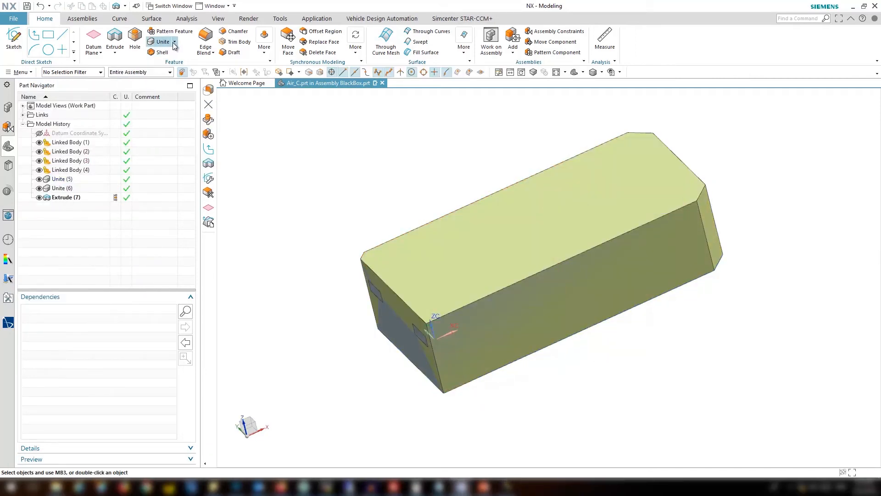
# - Subtract Linked Body(3)'s case solid from the extruded block
pyautogui.click(172, 41)
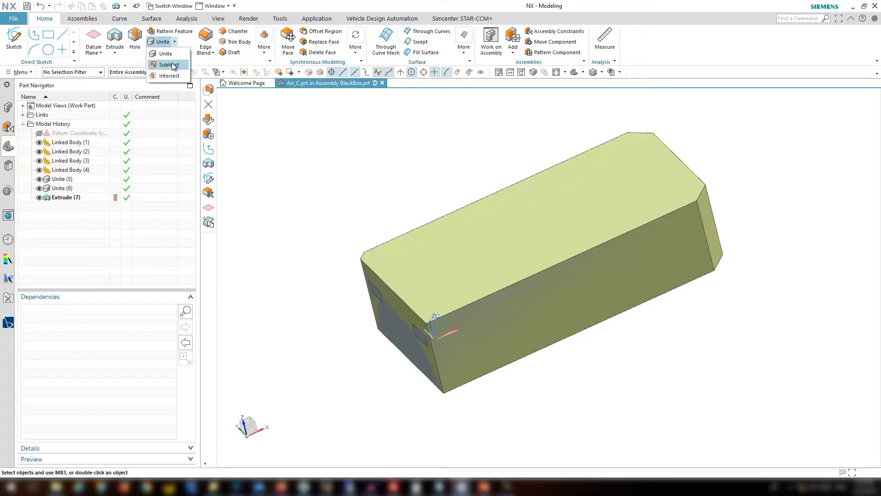
pyautogui.click(169, 64)
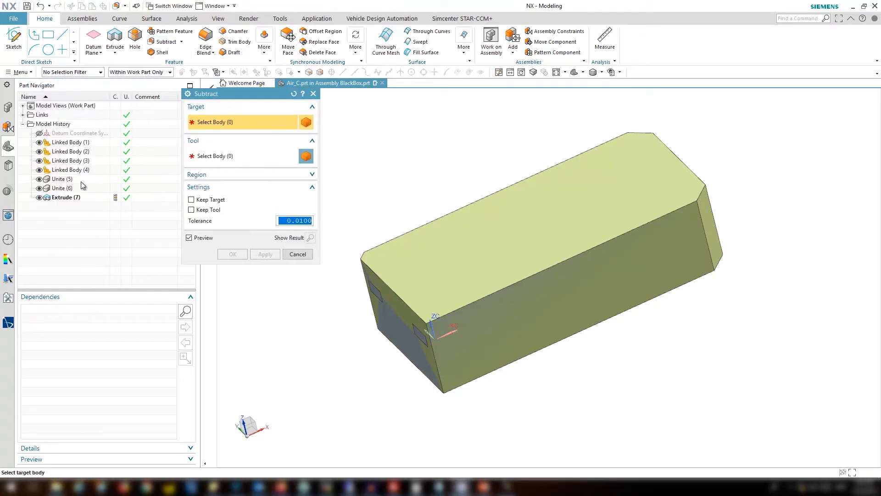
pyautogui.click(537, 223)
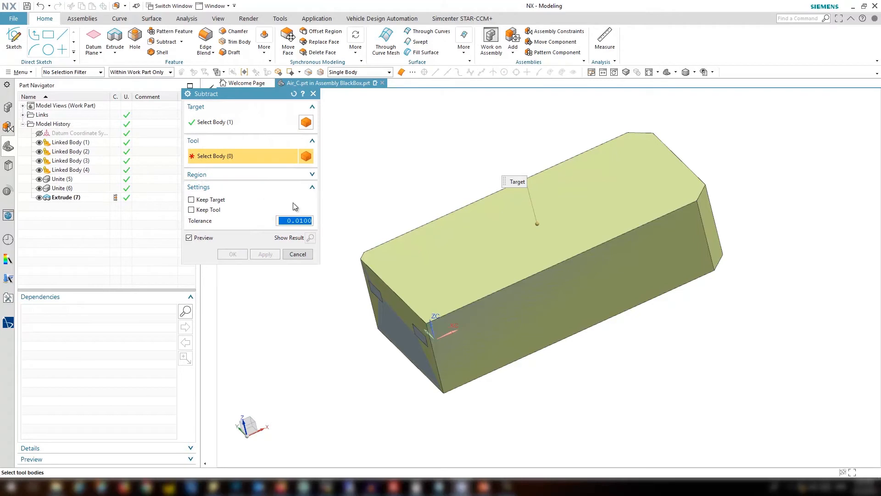
pyautogui.moveTo(389, 287)
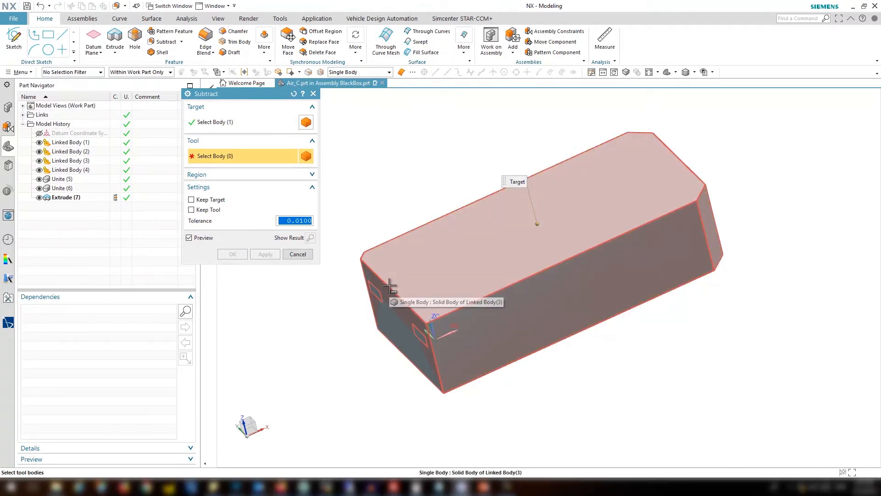
pyautogui.click(389, 288)
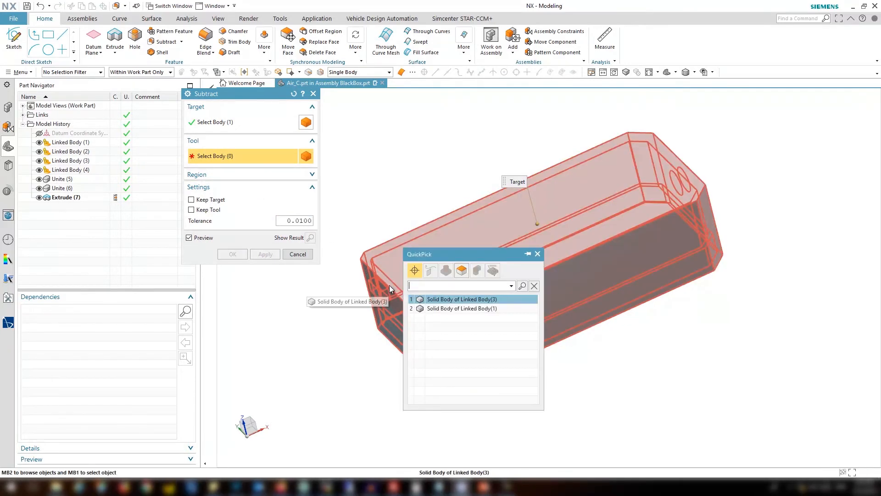
pyautogui.click(461, 298)
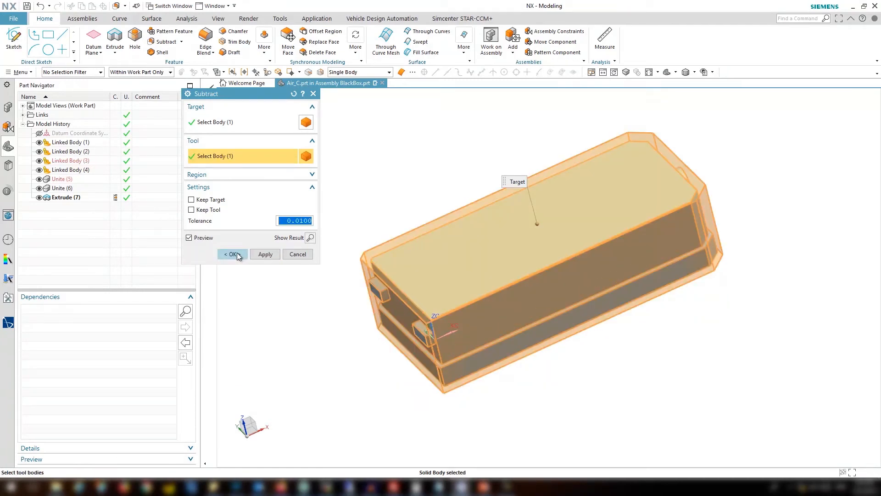
pyautogui.click(231, 254)
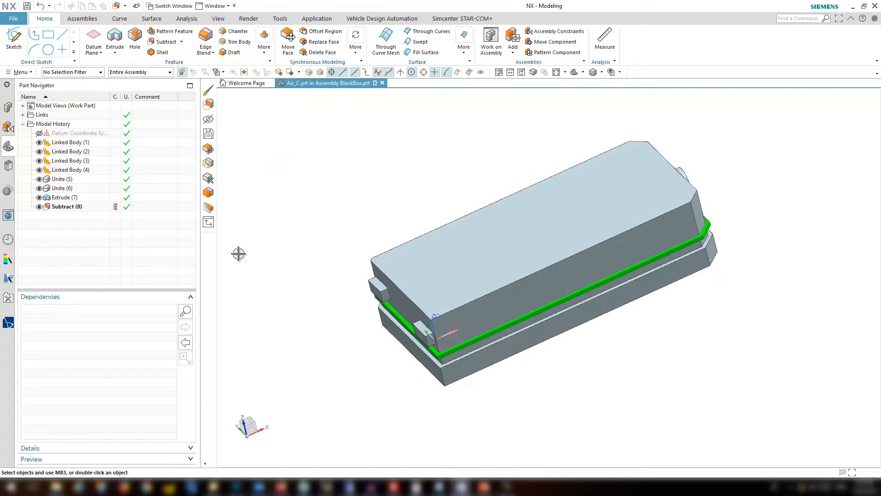
pyautogui.moveTo(166, 42)
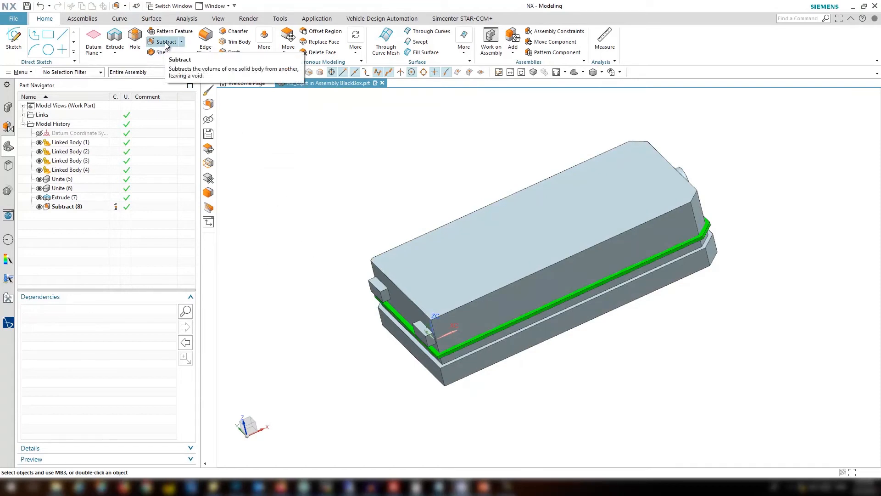
# - Subtract the circuit board body from the remaining air block
pyautogui.click(164, 41)
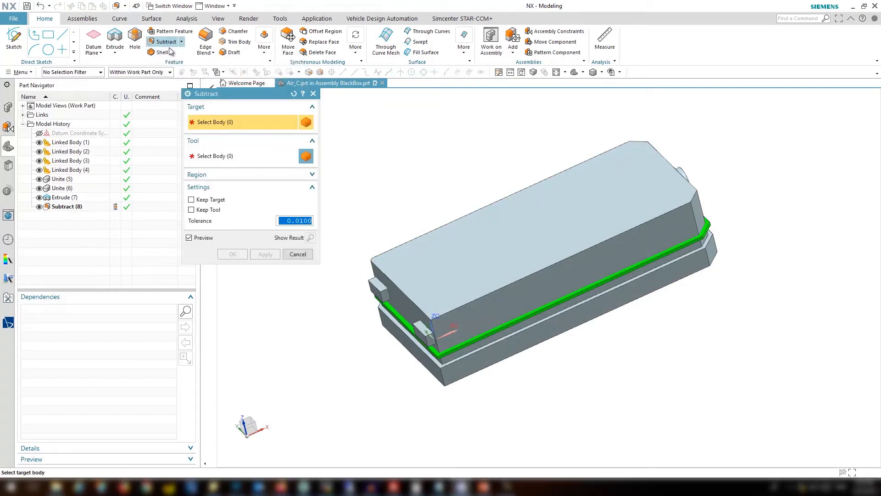
pyautogui.click(388, 278)
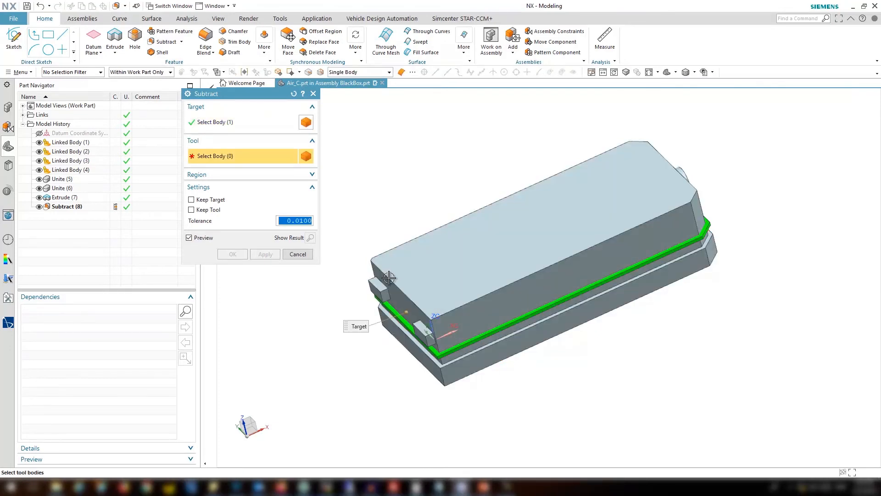
pyautogui.click(389, 279)
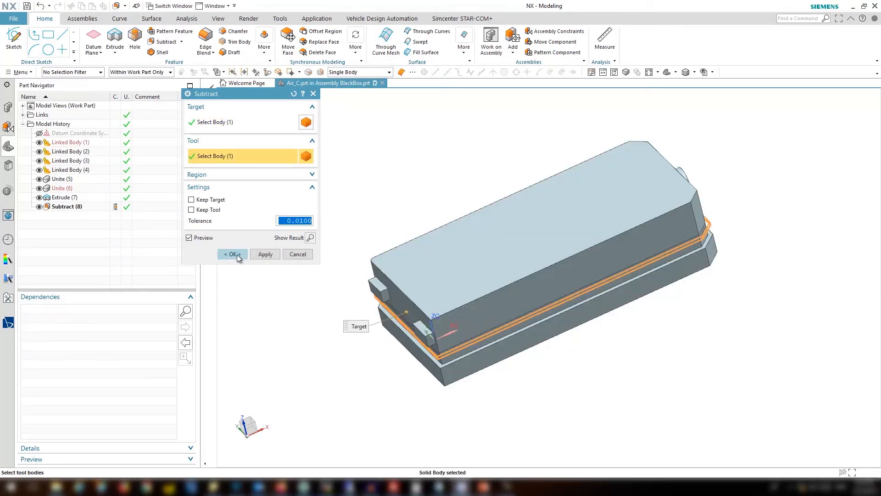
pyautogui.click(231, 254)
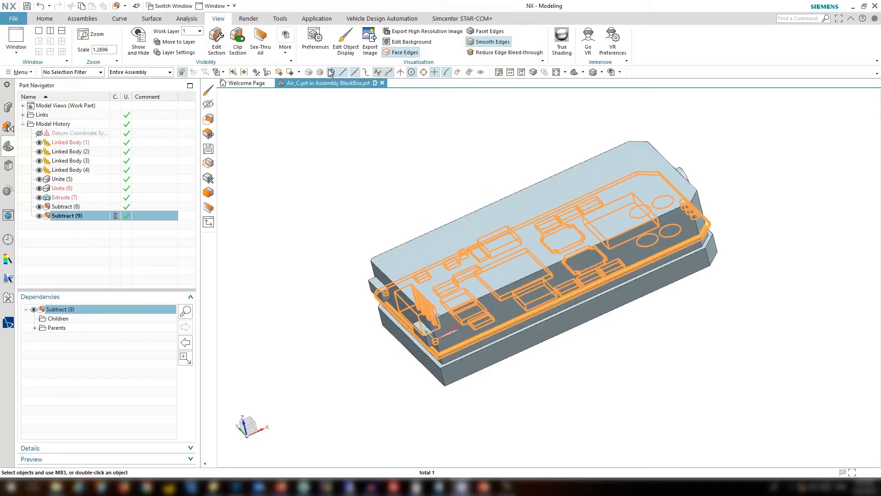
# - Raise the air volume body's translucency so the cavities show through
pyautogui.click(345, 37)
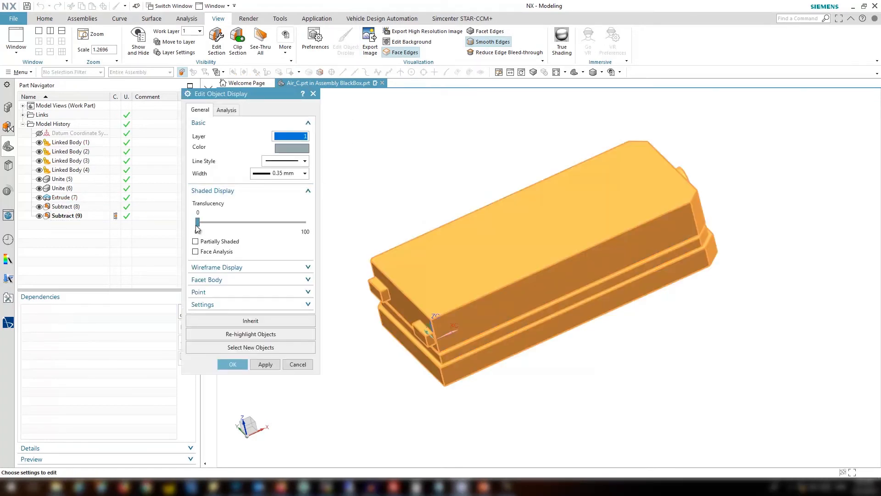
pyautogui.moveTo(196, 221); pyautogui.dragTo(276, 221)
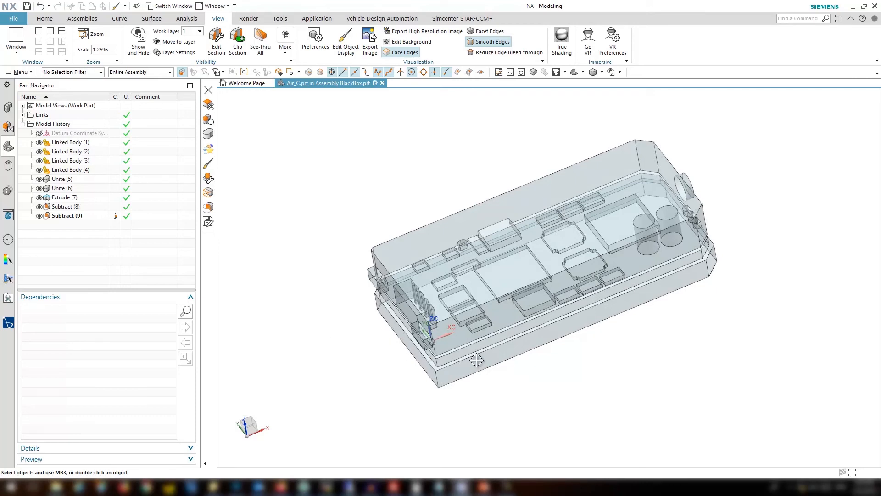
pyautogui.moveTo(652, 364)
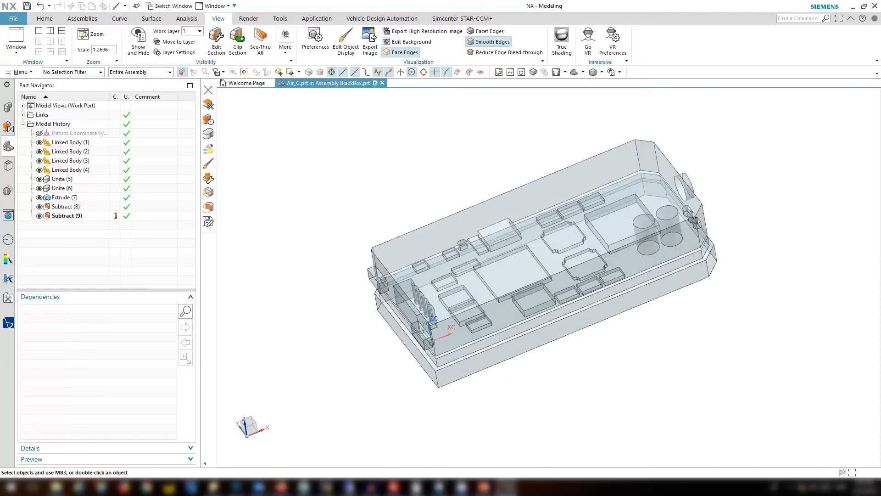
# - Make the board component the work part from the Assembly Navigator
pyautogui.click(45, 18)
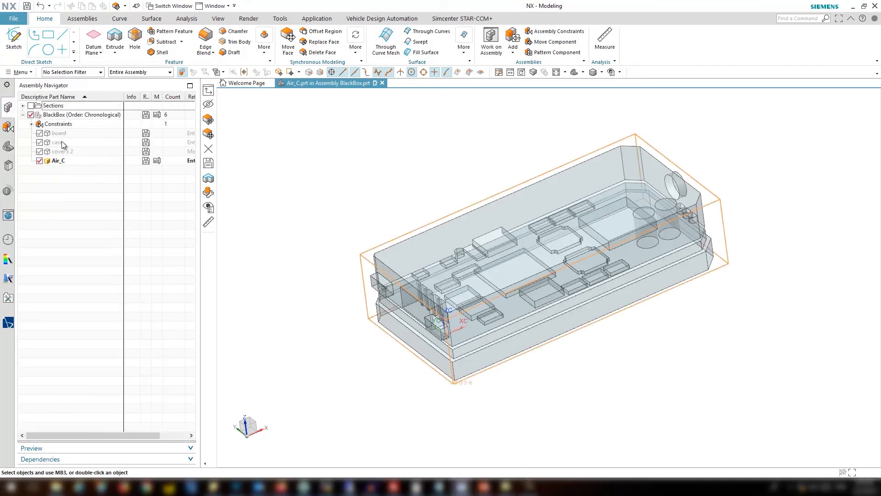
pyautogui.click(59, 133)
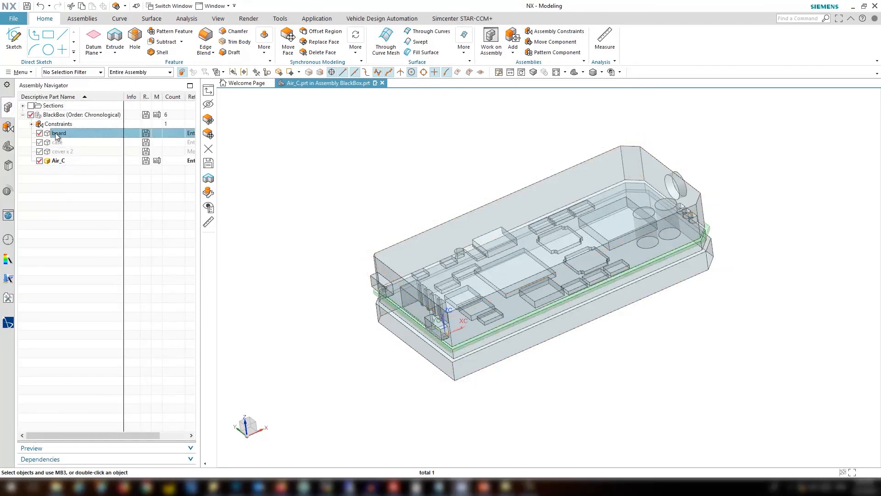
pyautogui.doubleClick(58, 134)
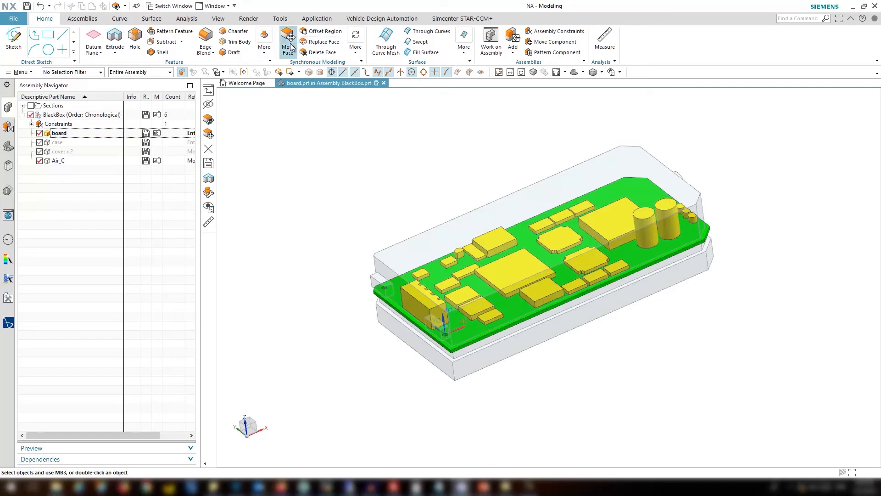
# - Move the large central chip's top face up 7 mm and select Air_C to check the update
pyautogui.click(287, 42)
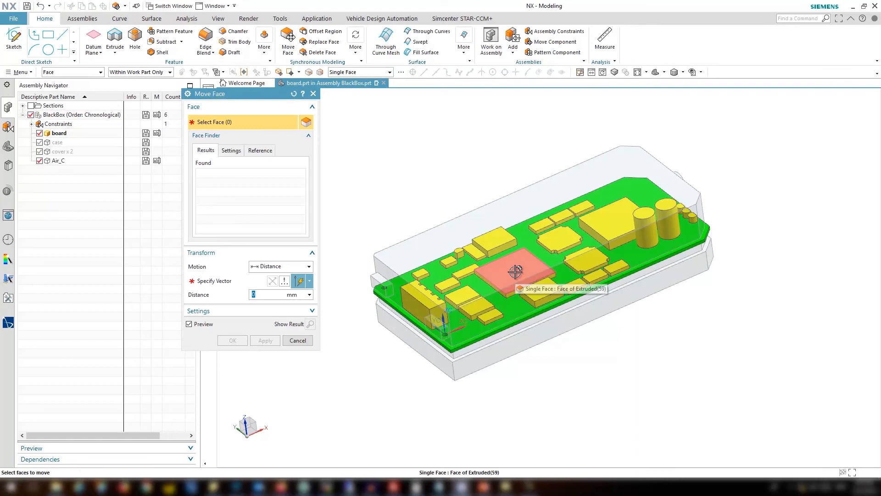
pyautogui.click(512, 272)
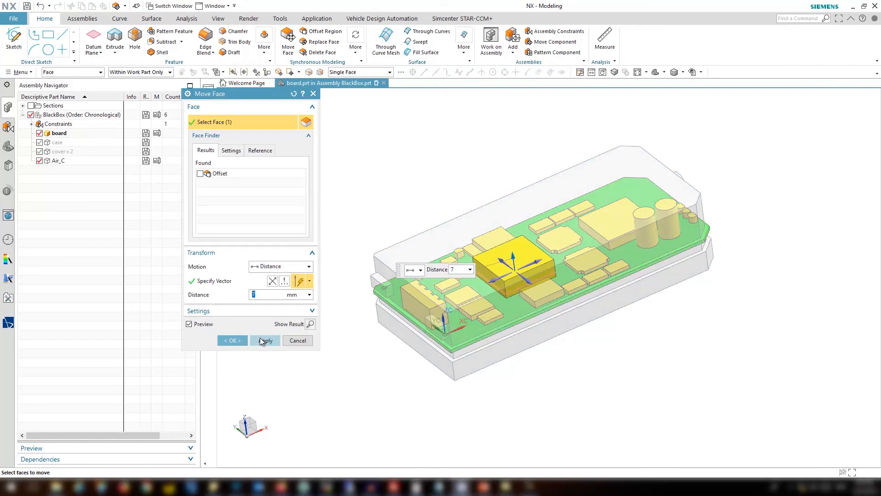
pyautogui.click(231, 340)
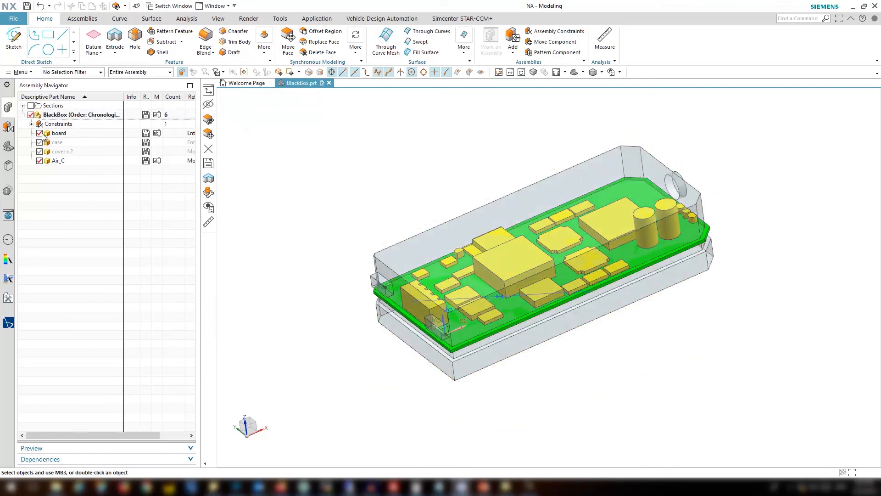
pyautogui.click(58, 160)
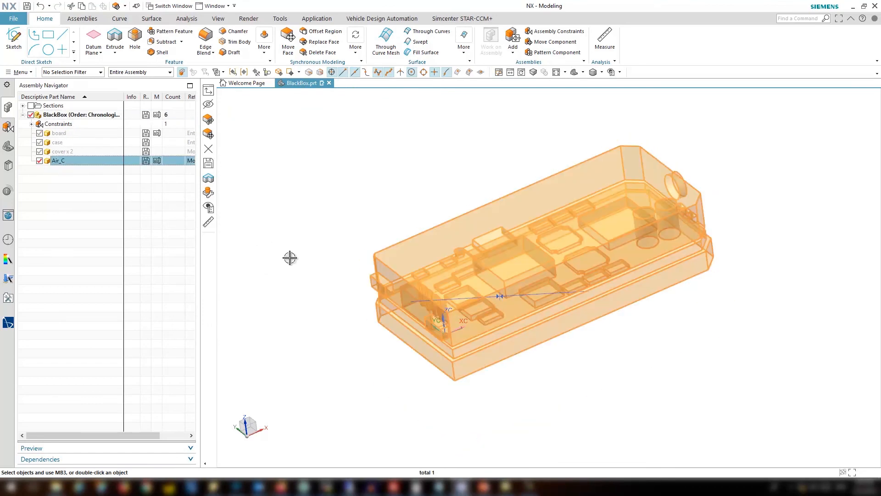